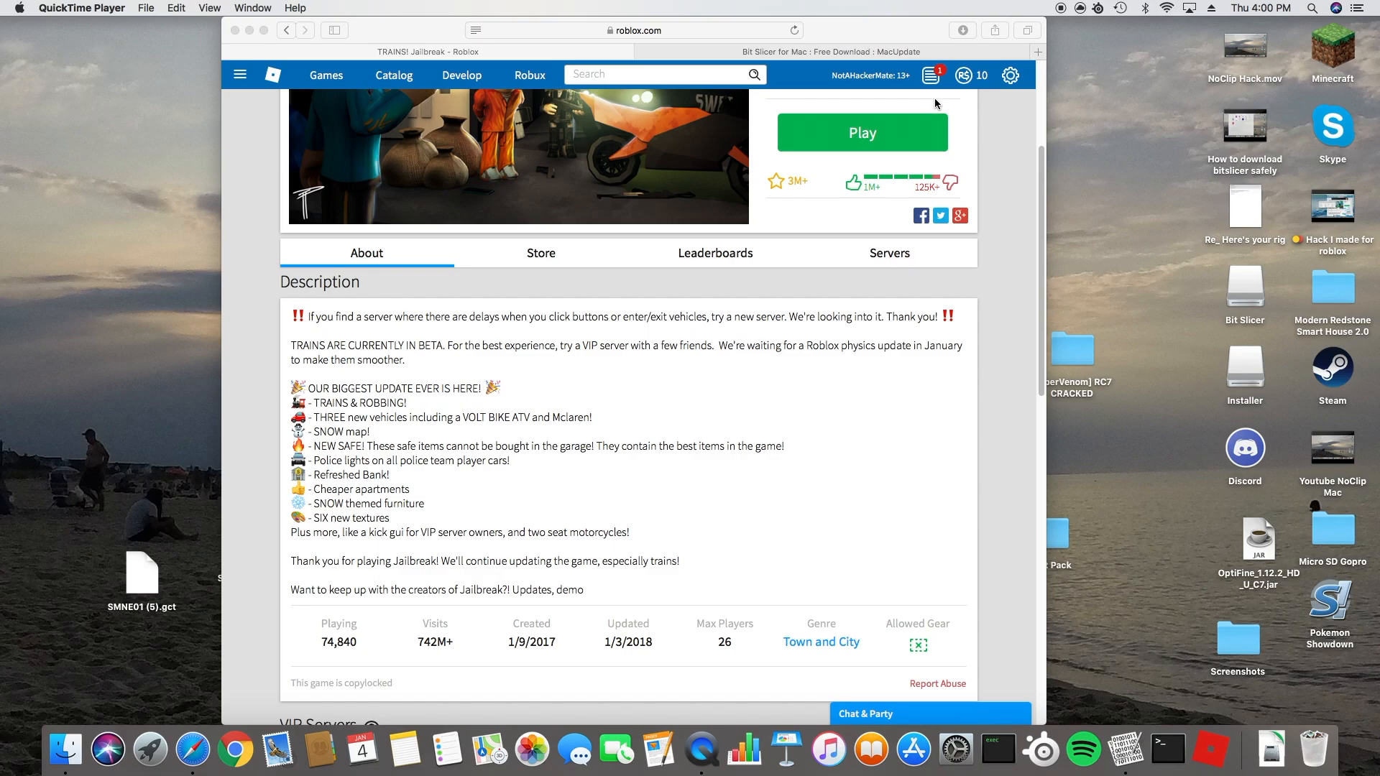
Step: Check the Bit Slicer download page, then launch TRAINS! Jailbreak from its Roblox page
click(824, 52)
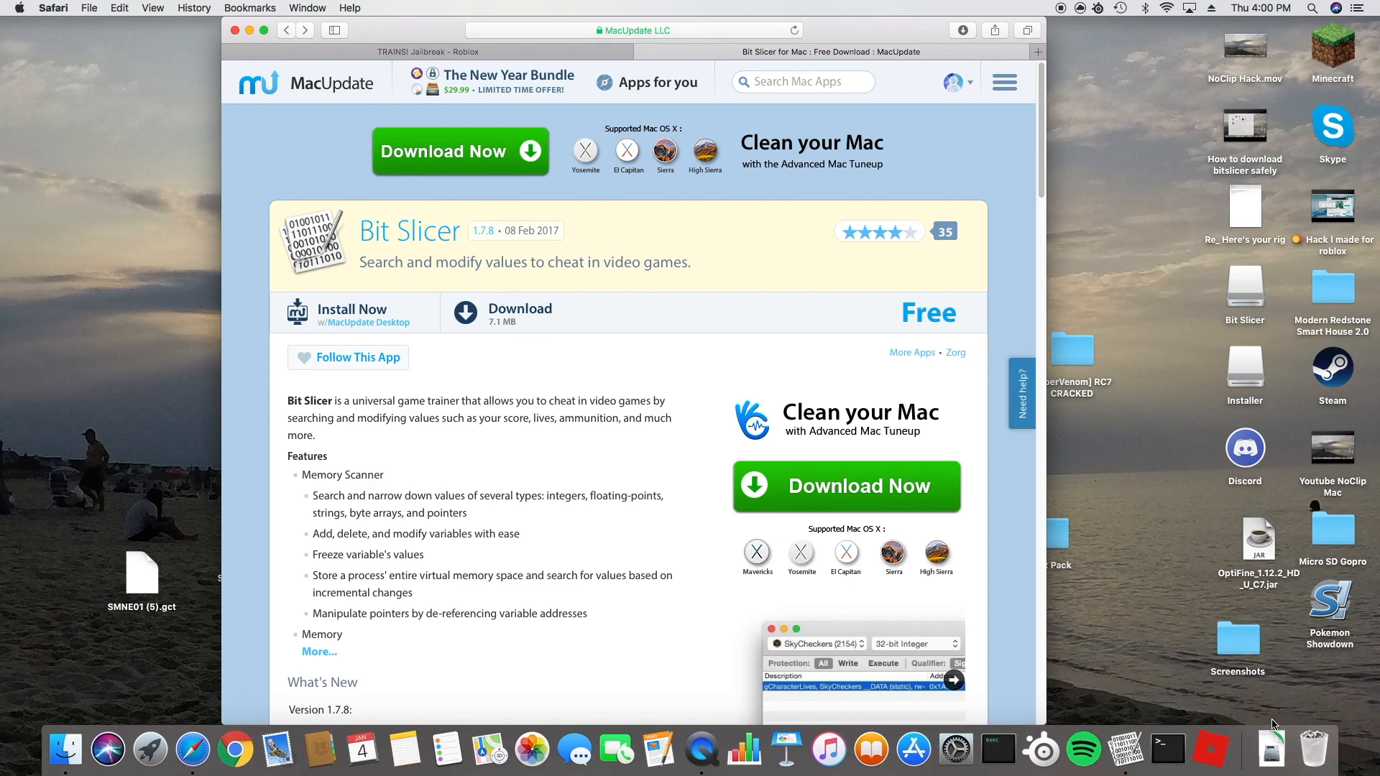
mouse_move(742, 325)
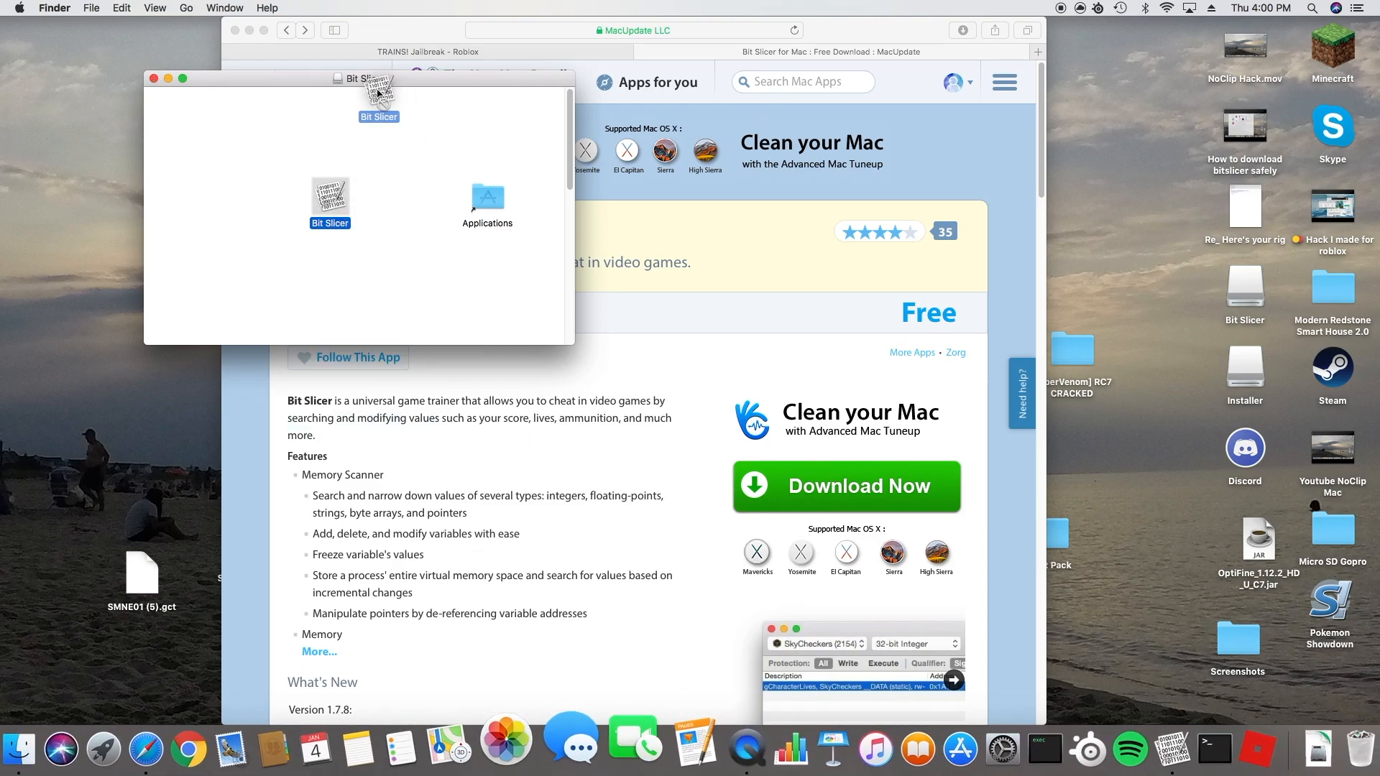
click(153, 79)
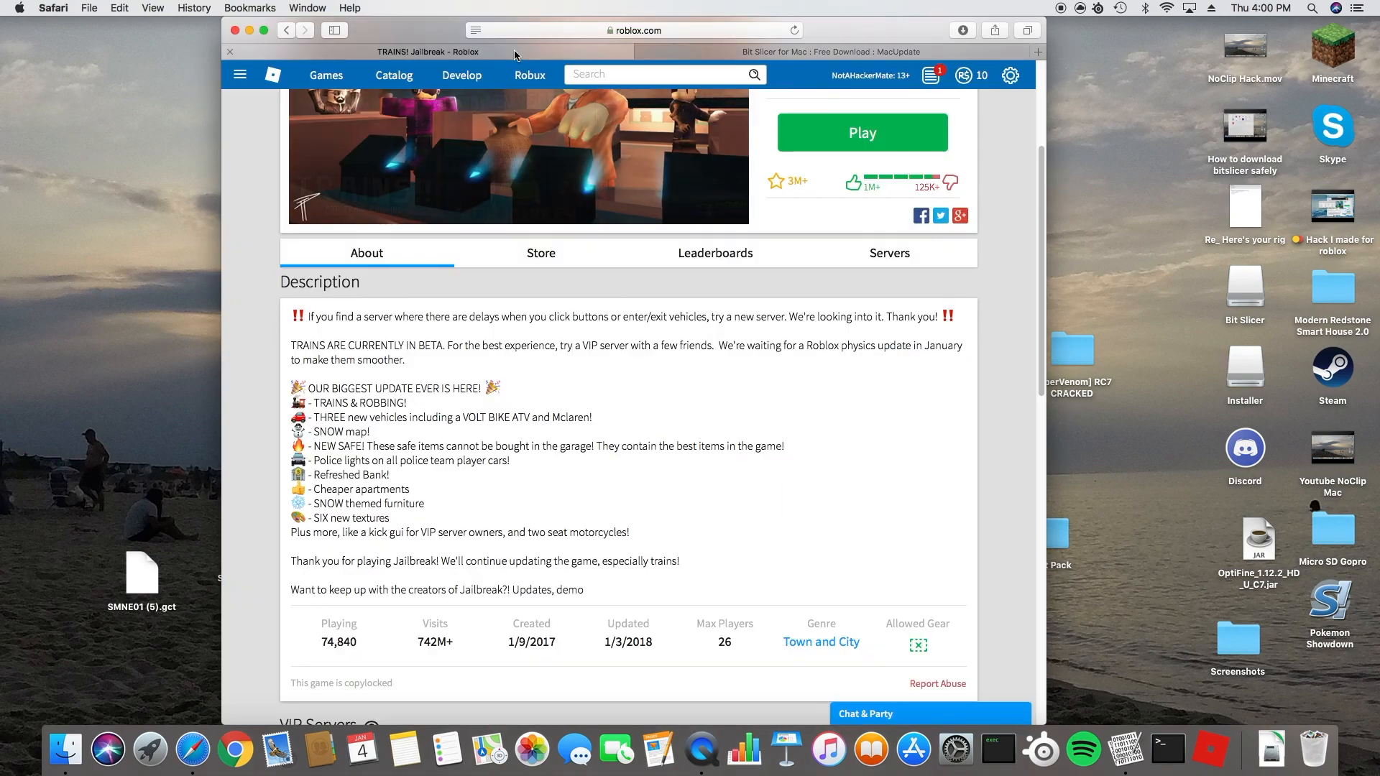
scroll(up, 3)
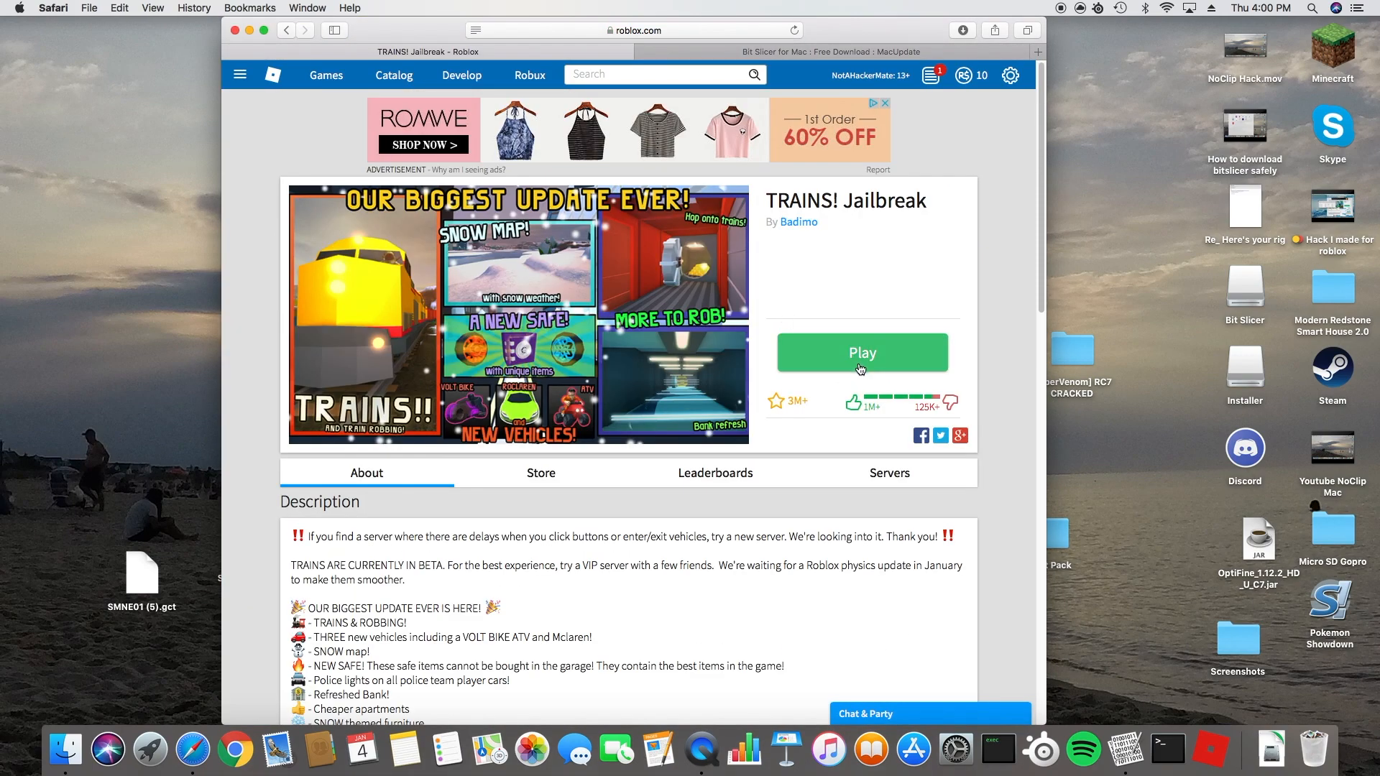
click(861, 352)
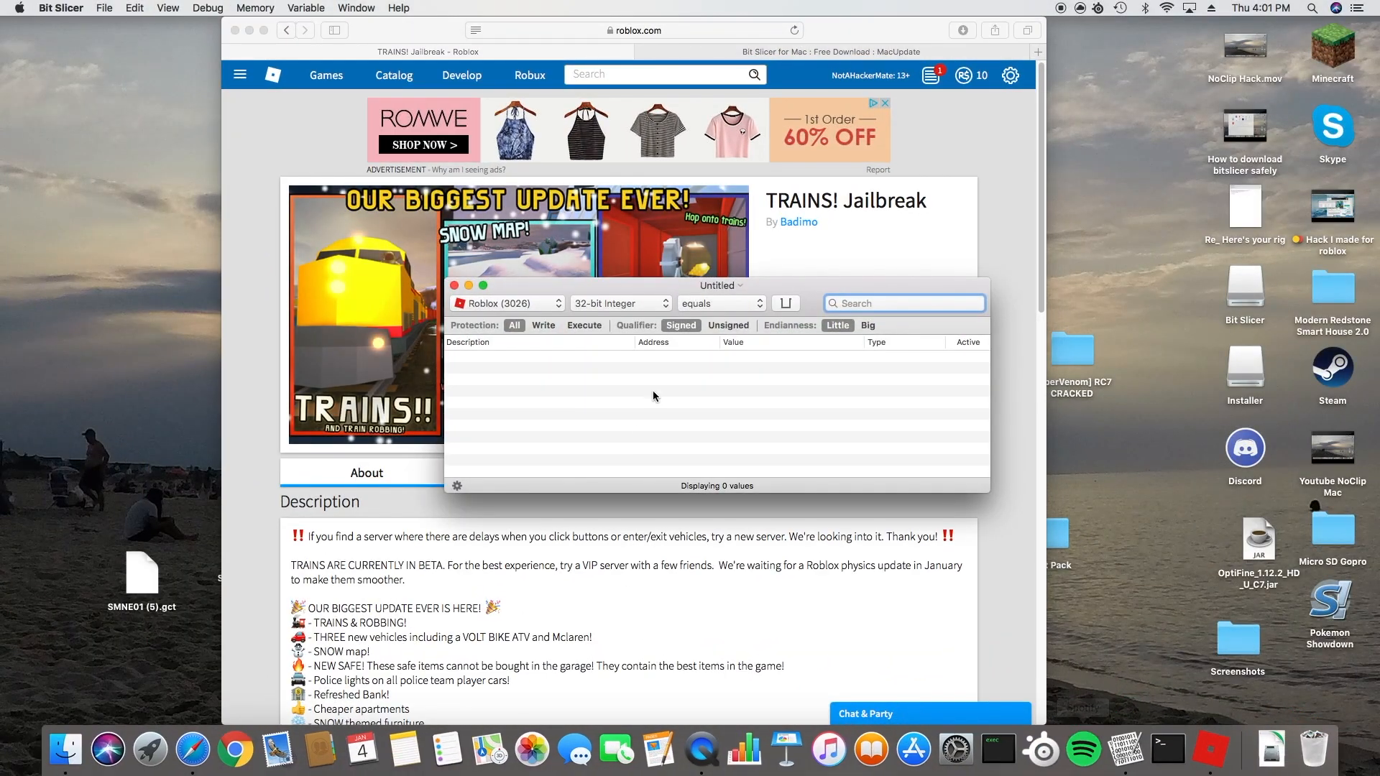
Step: Search Roblox memory for the string 'Torso' and select the plain Torso entries
click(620, 303)
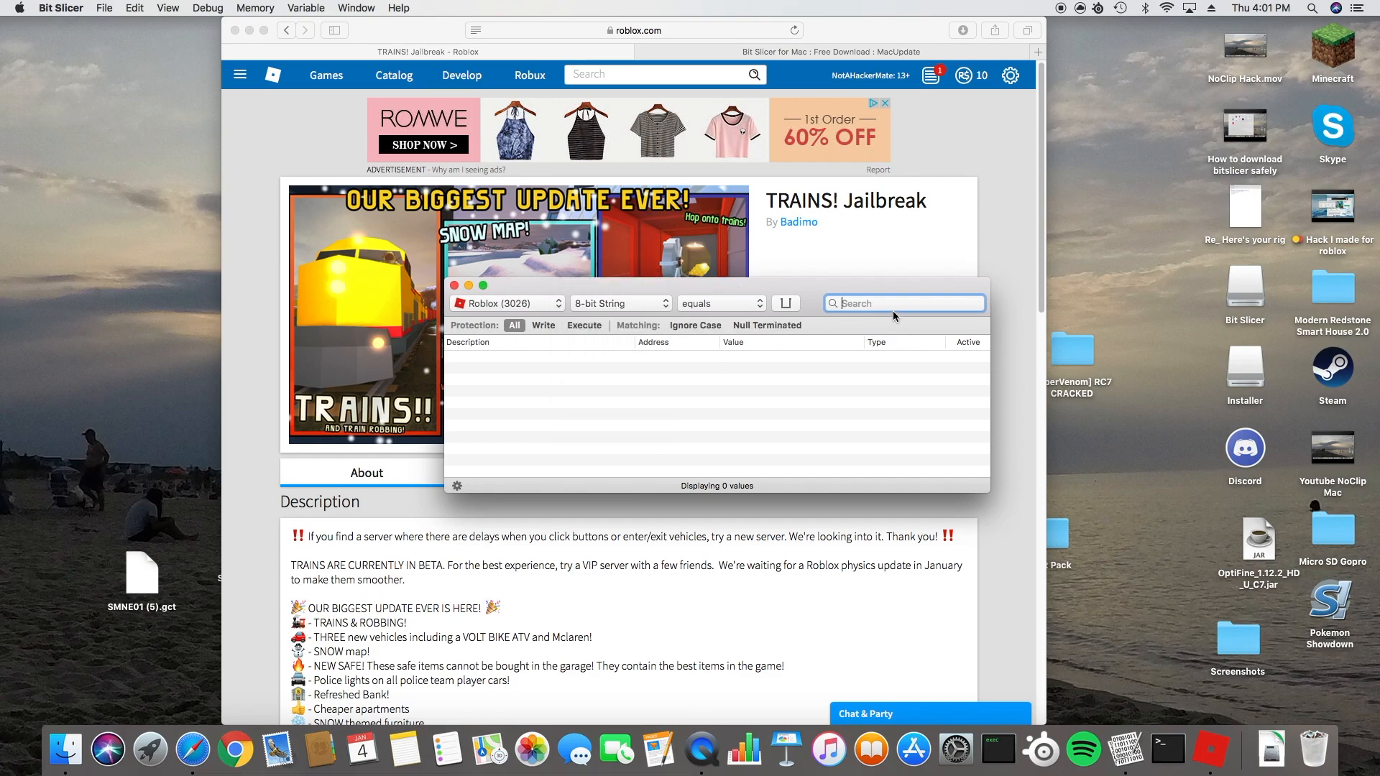
text(Torso)
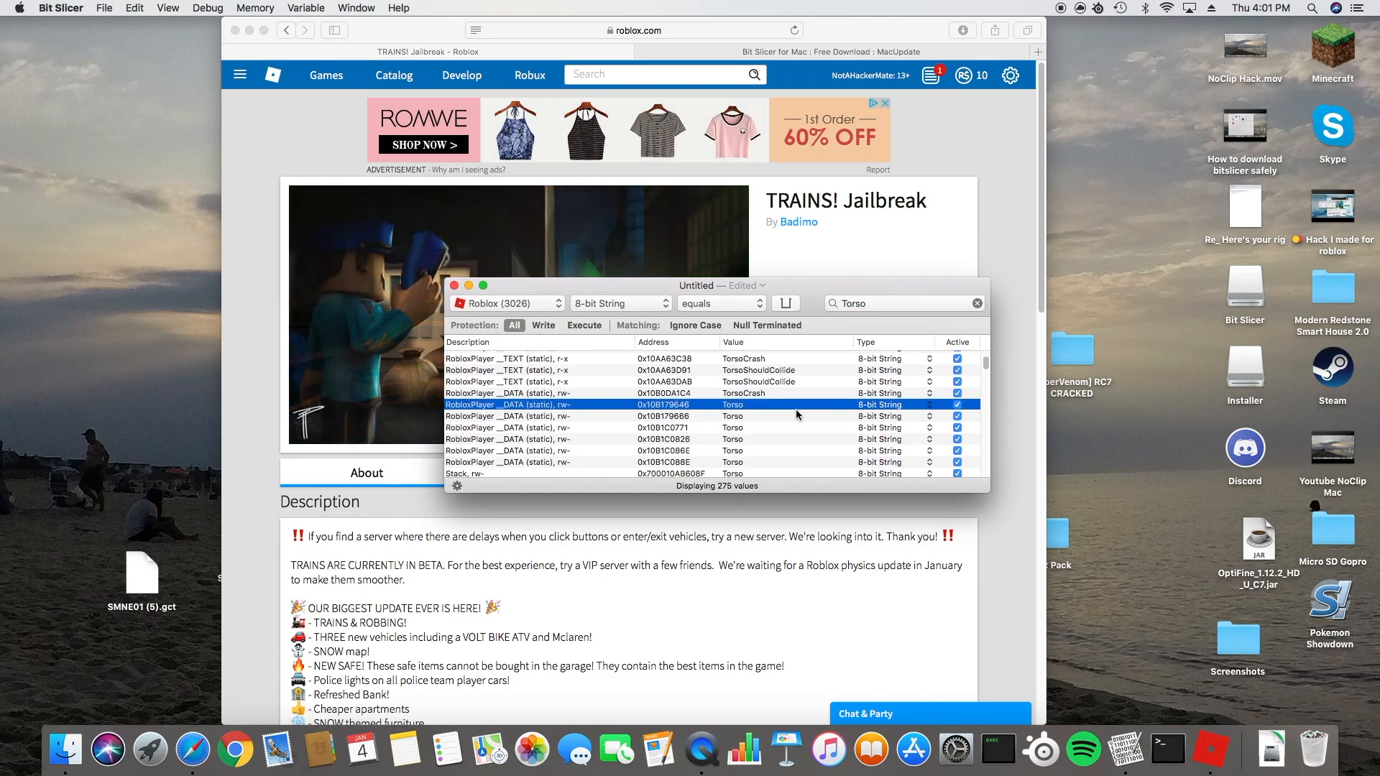
click(731, 438)
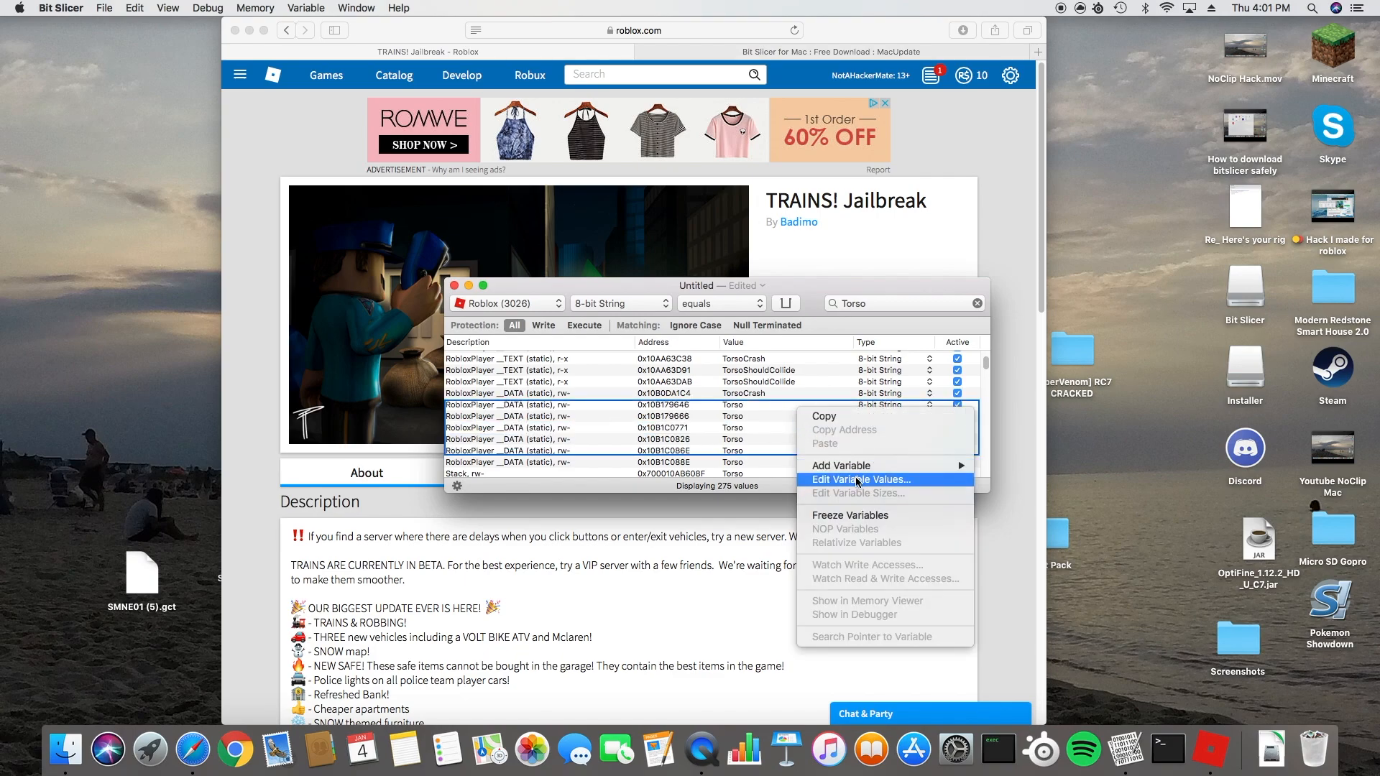
Step: Edit the selected Torso entries to 'memes', confirm, and switch back to Jailbreak
click(861, 479)
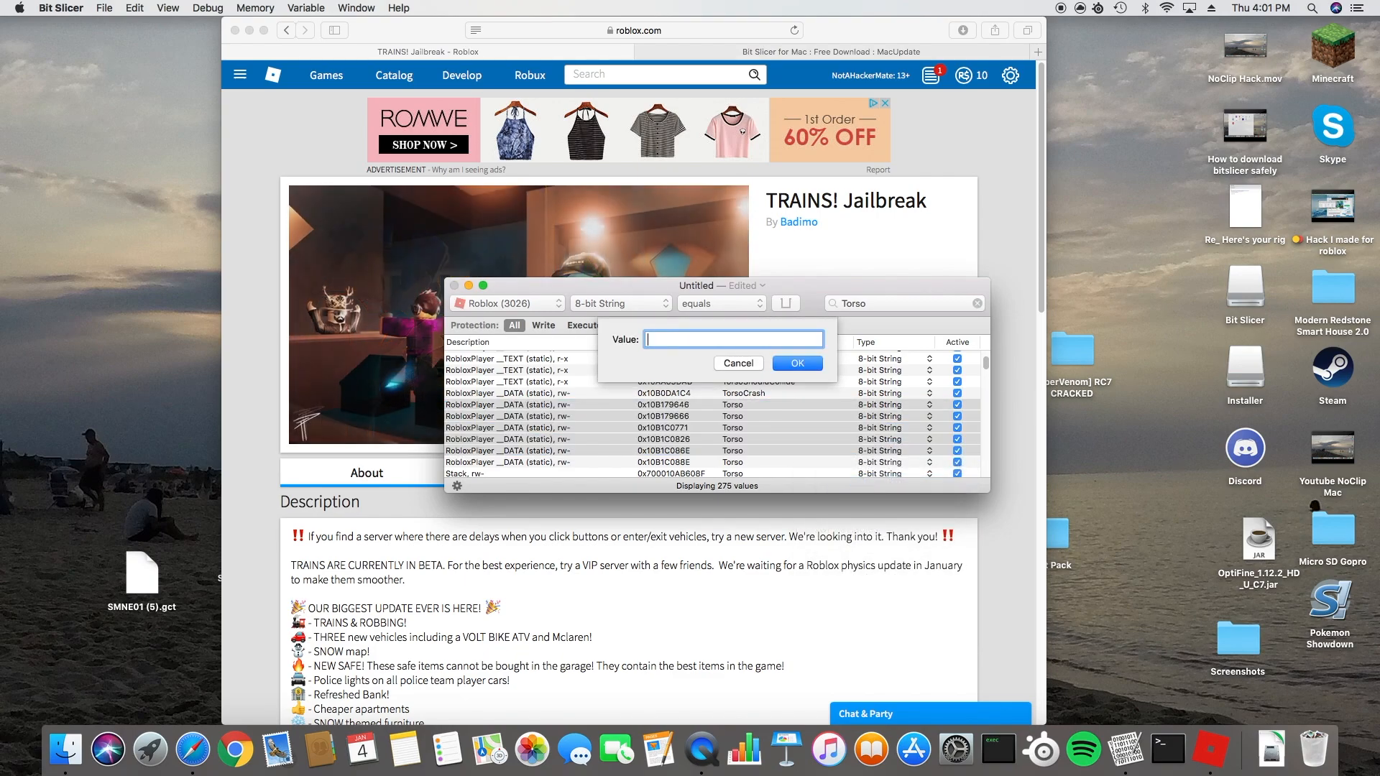
text(memes)
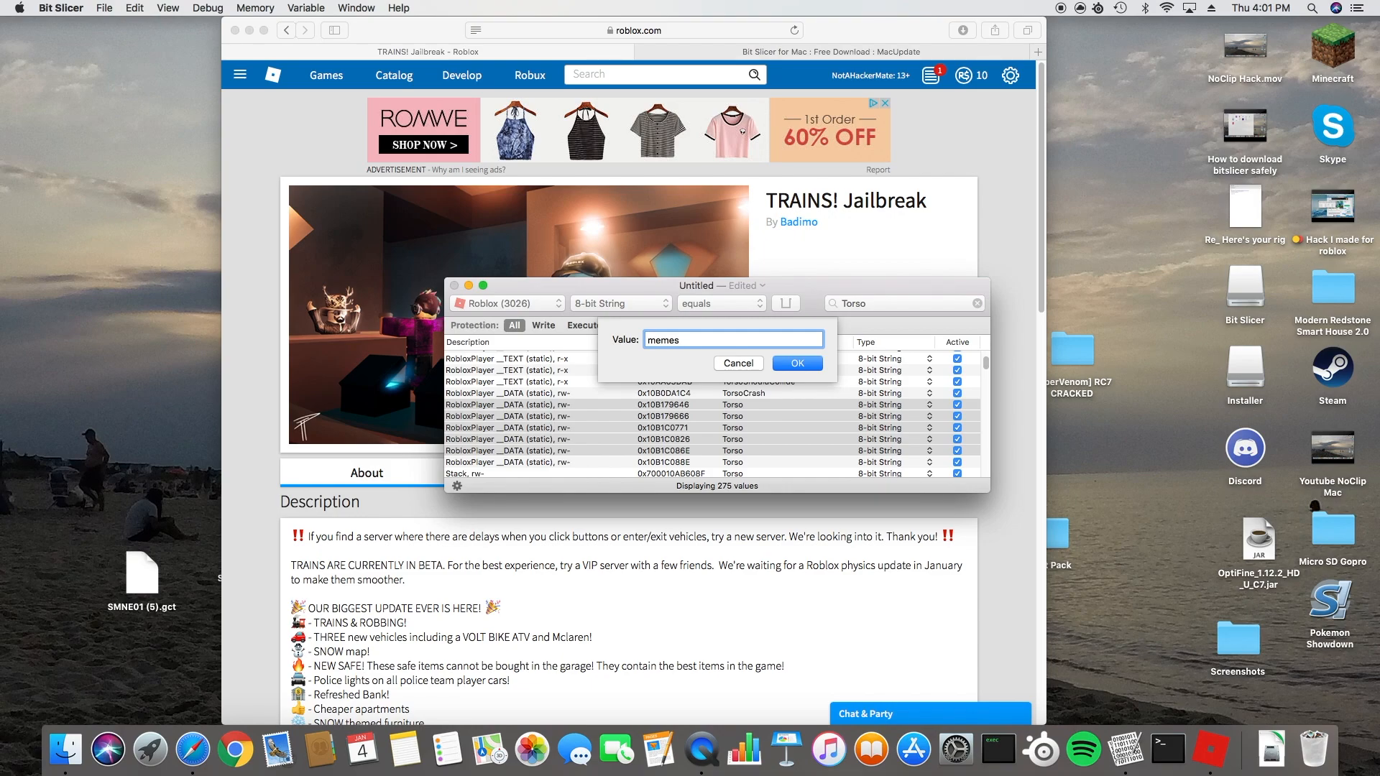
click(795, 362)
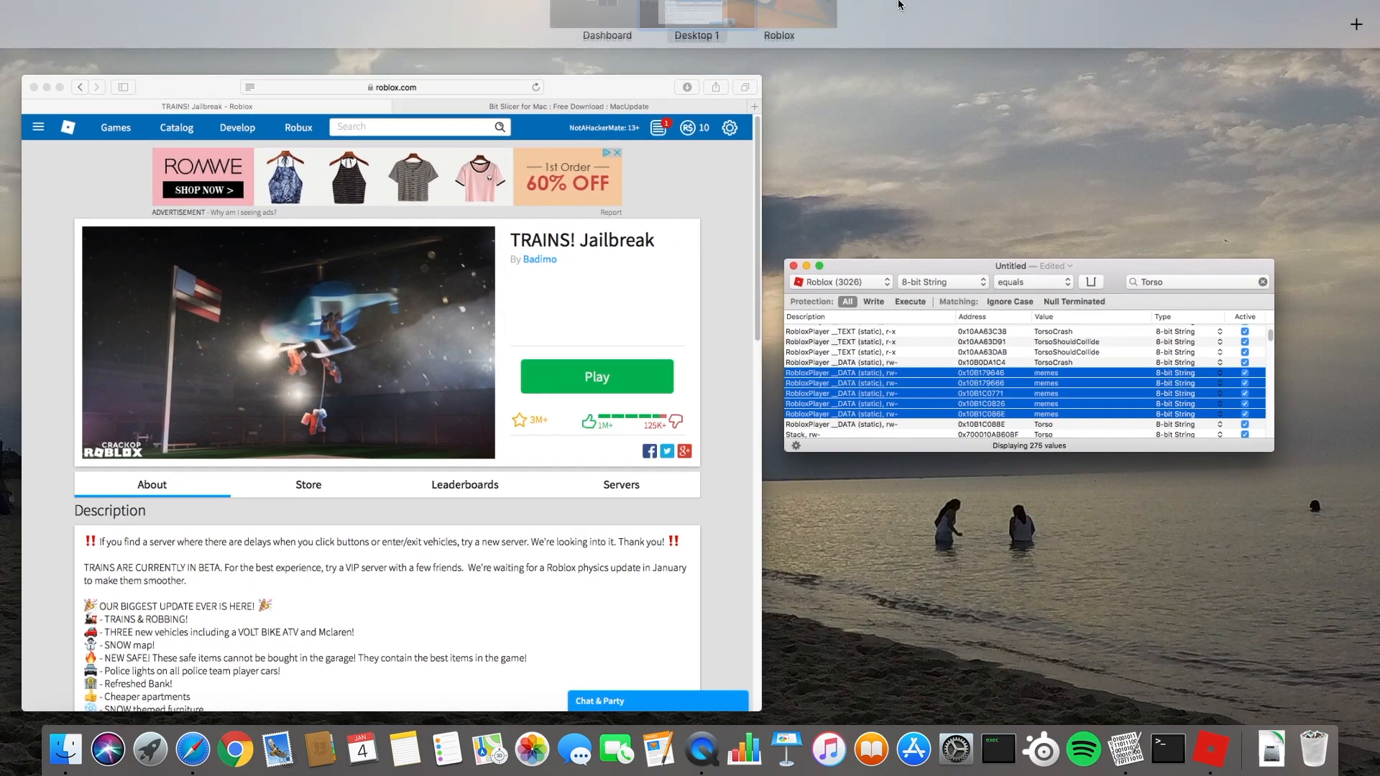
click(597, 377)
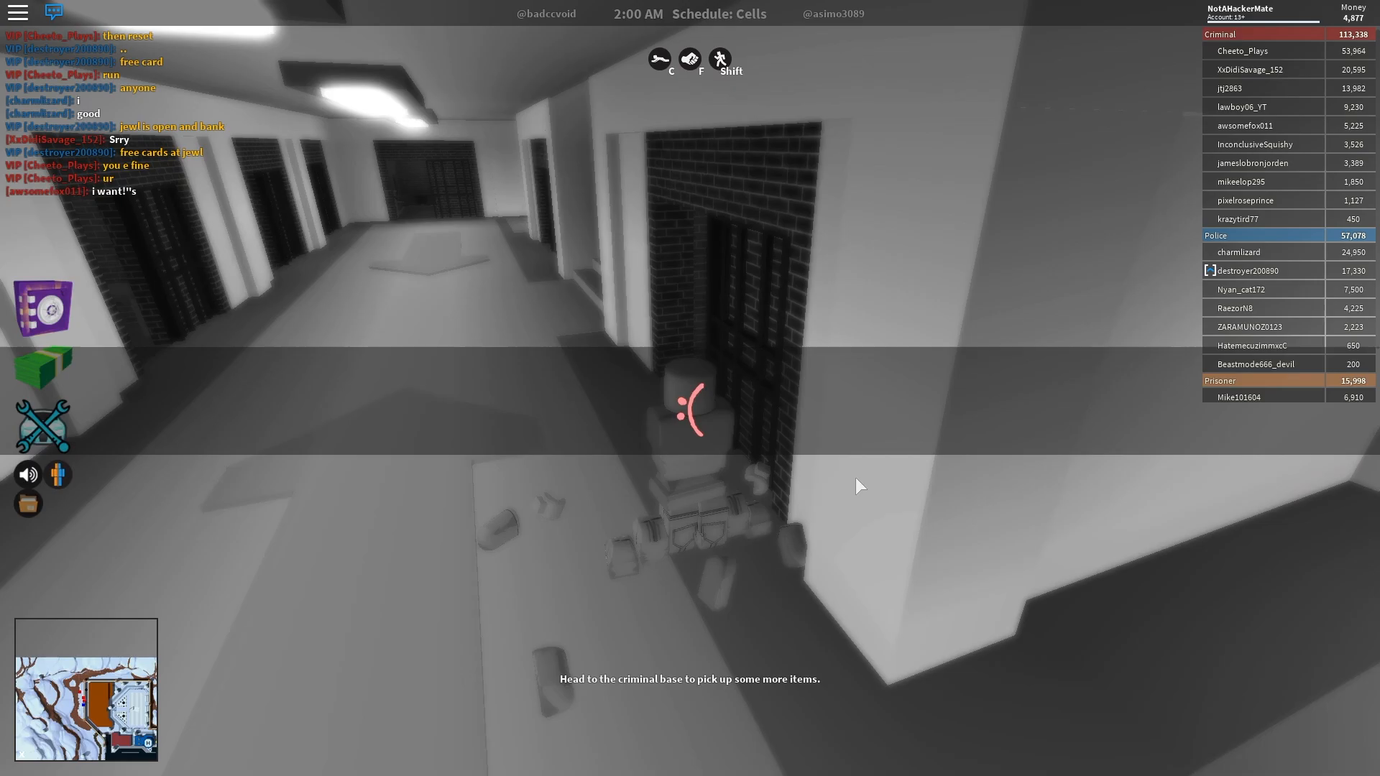
mouse_move(879, 417)
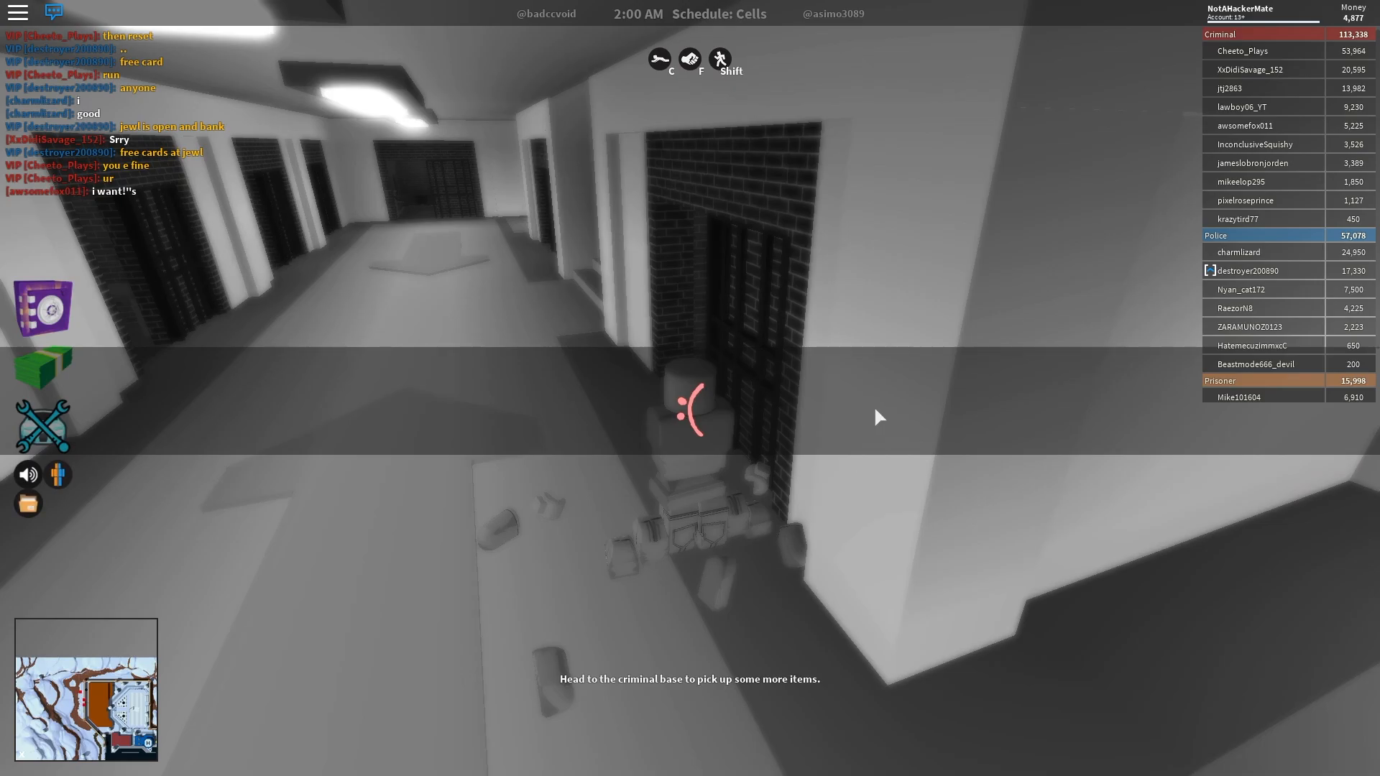